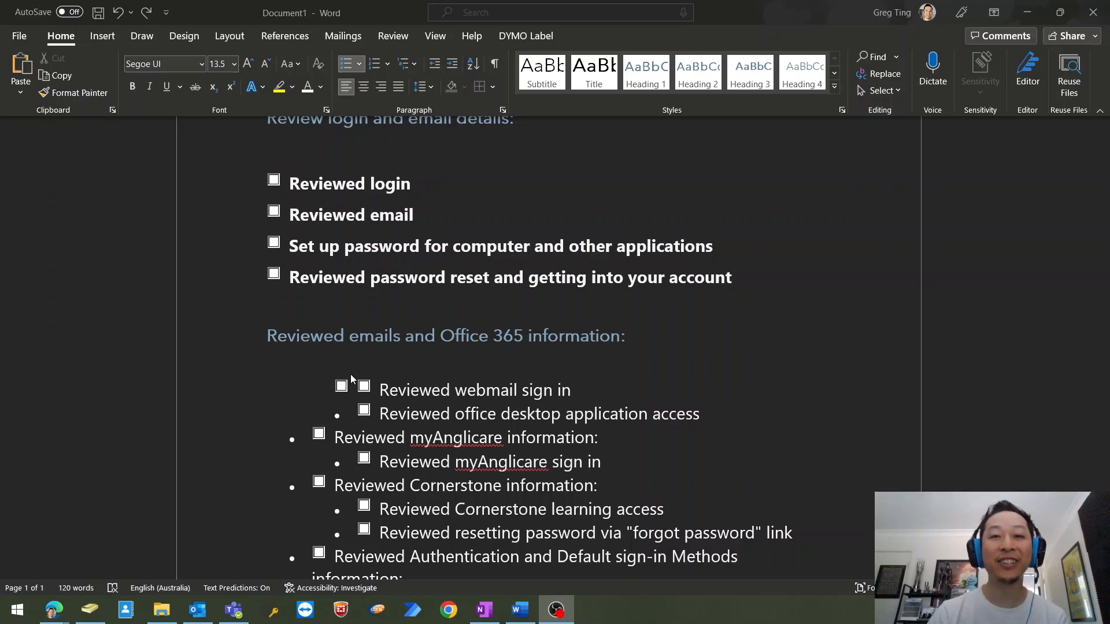
mouse_move(339, 441)
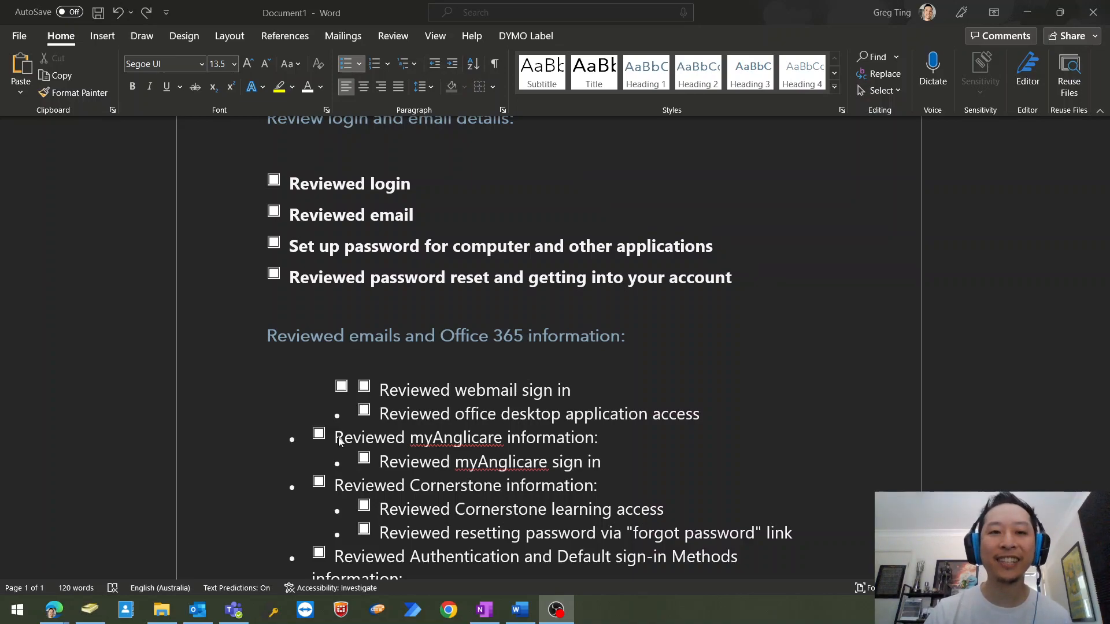
mouse_move(382, 420)
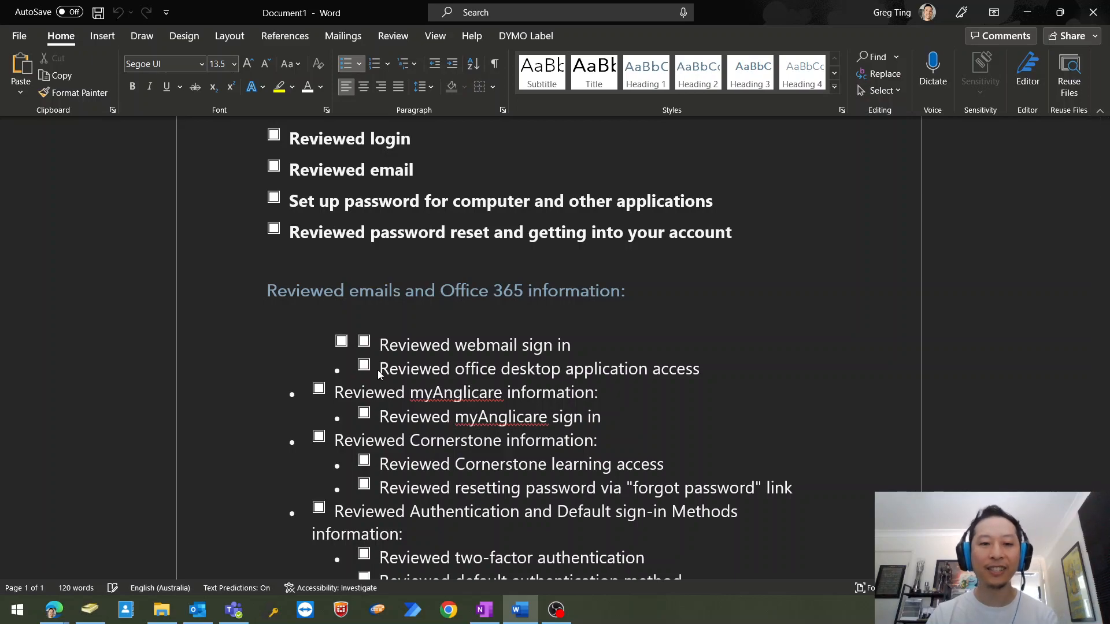
From the first sub-bullets, open the Selection Pane from the Layout tab's Arrange group
click(363, 366)
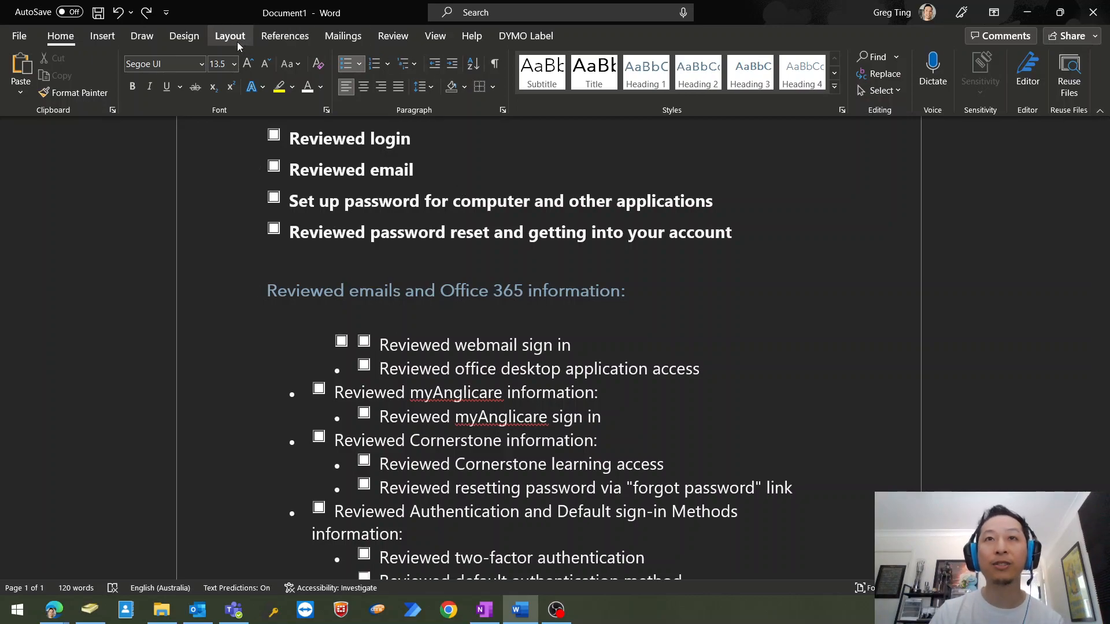
click(229, 35)
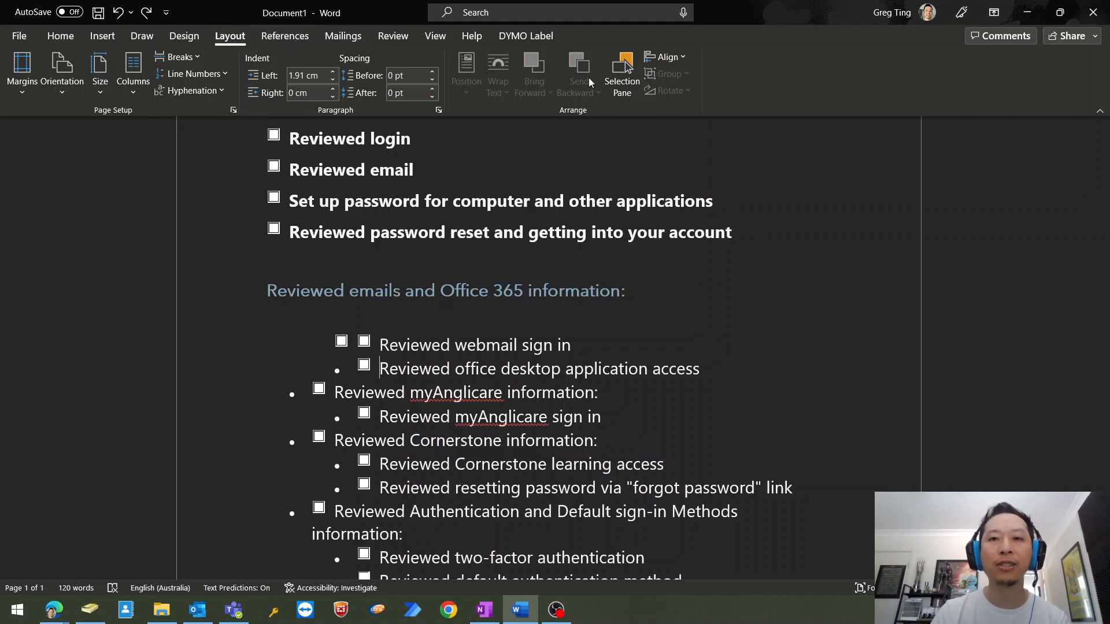
mouse_move(621, 71)
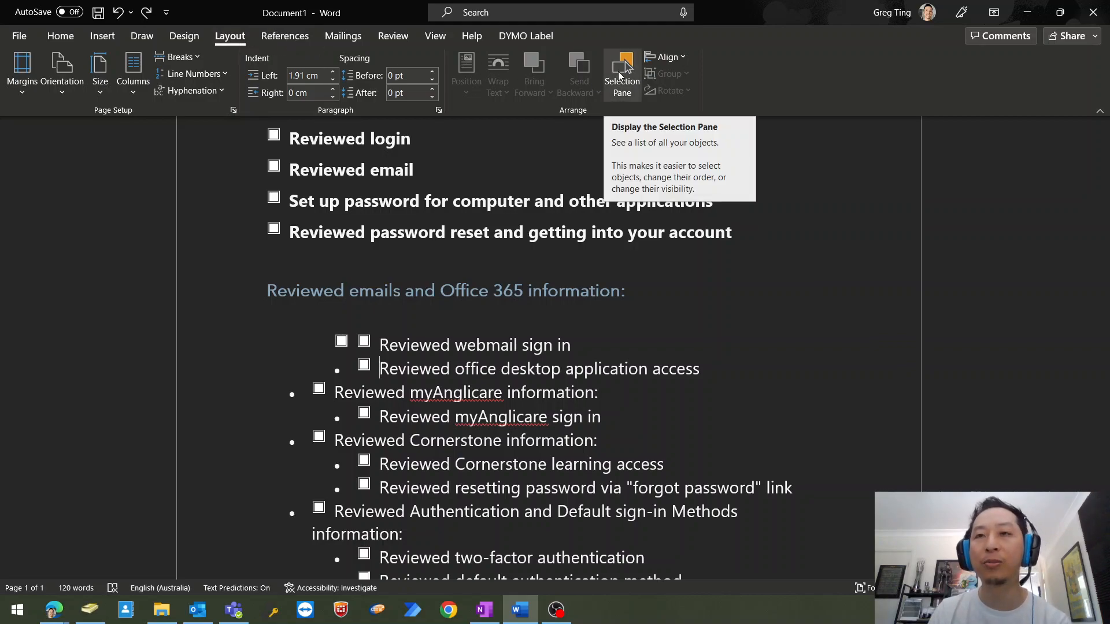
click(621, 75)
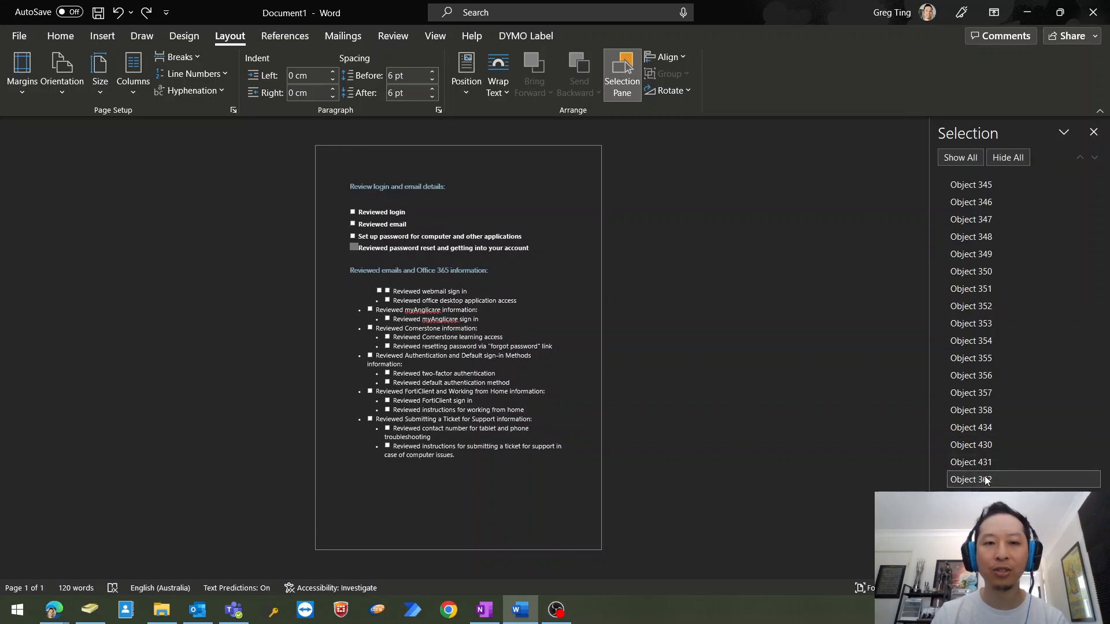
Select a stray checkbox object near the bottom of the Selection Pane list
click(971, 462)
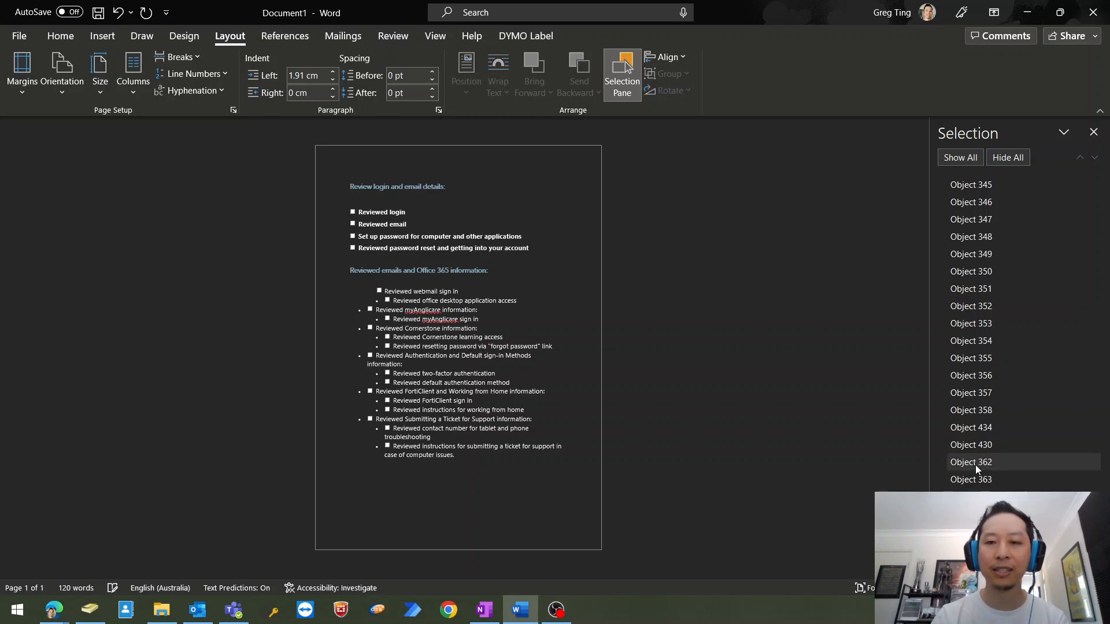
Delete the remaining stray checkbox beside 'Reviewed webmail sign in' and select the office access checkbox
click(971, 444)
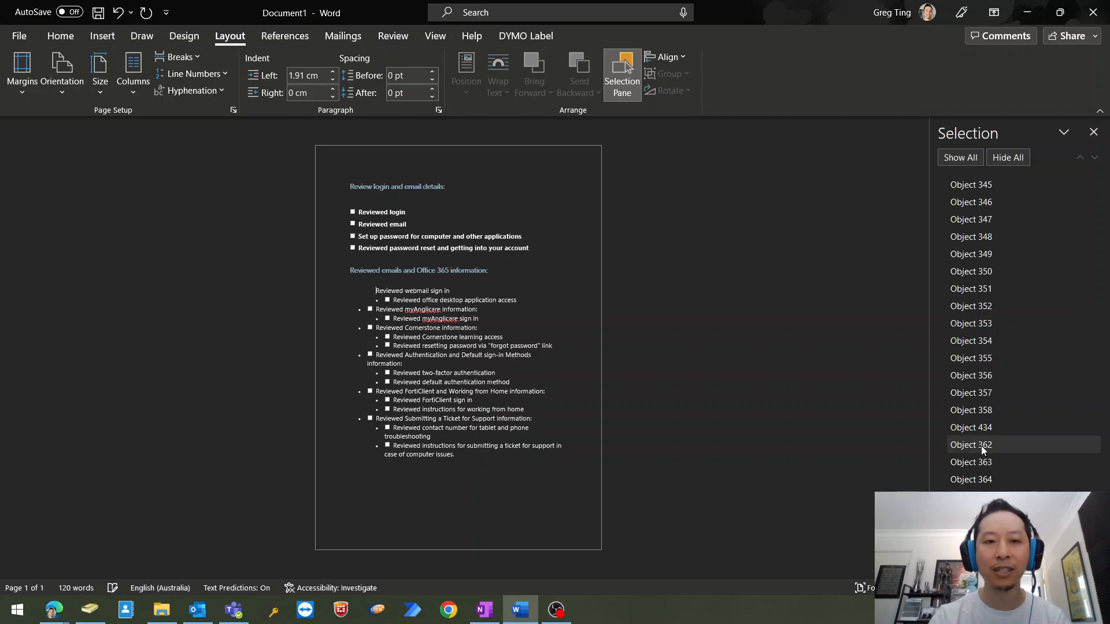
click(971, 427)
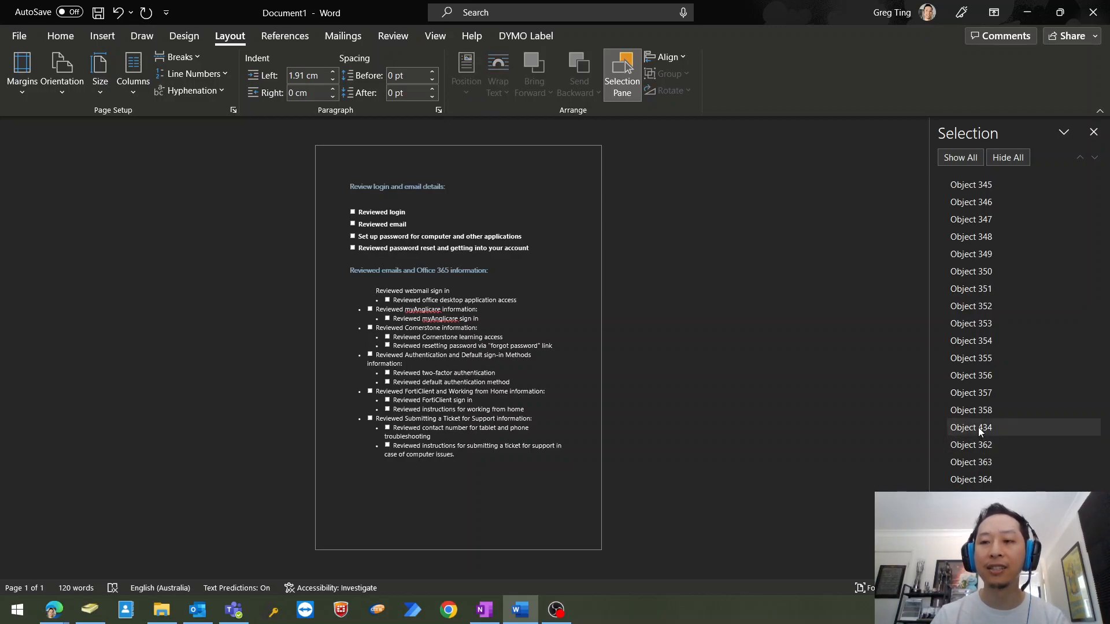
click(970, 427)
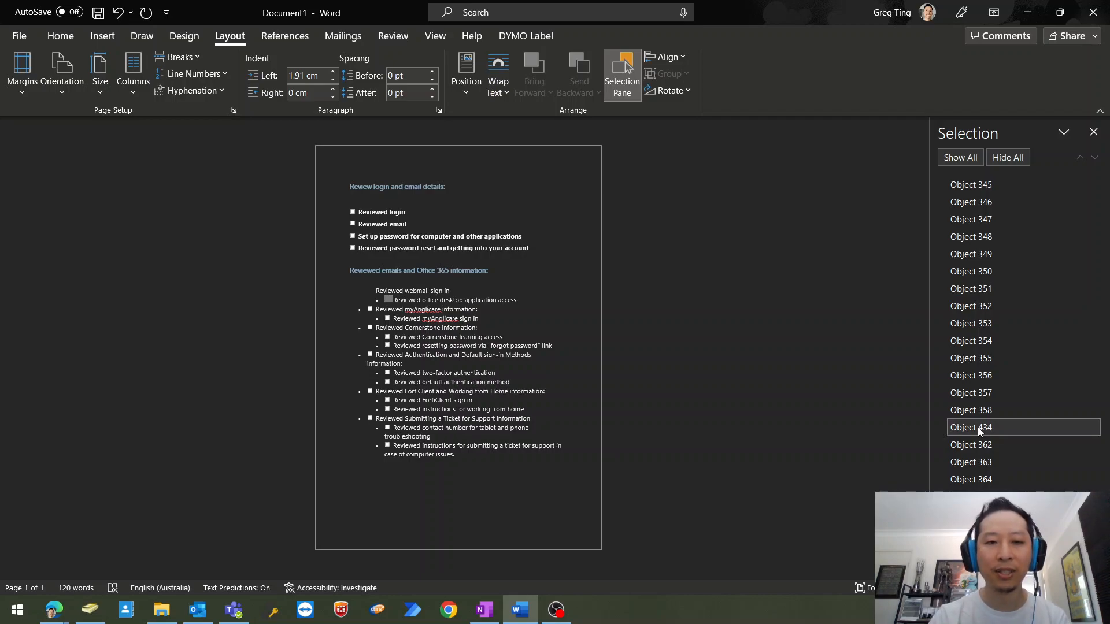